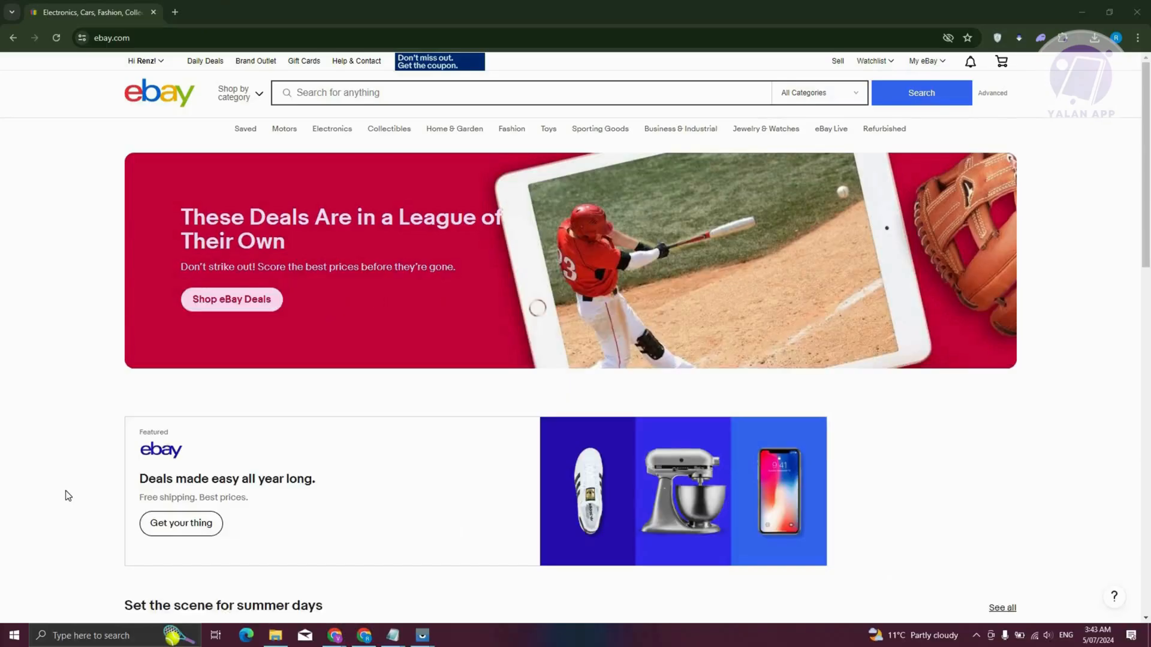
pyautogui.moveTo(653, 259)
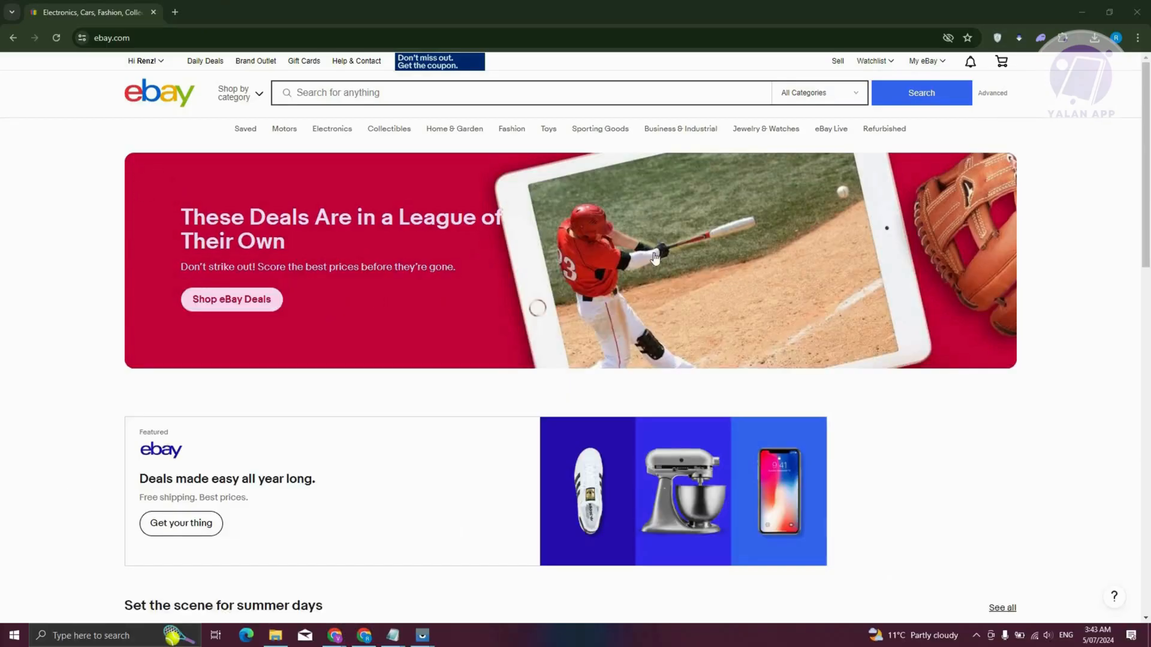
pyautogui.moveTo(838, 62)
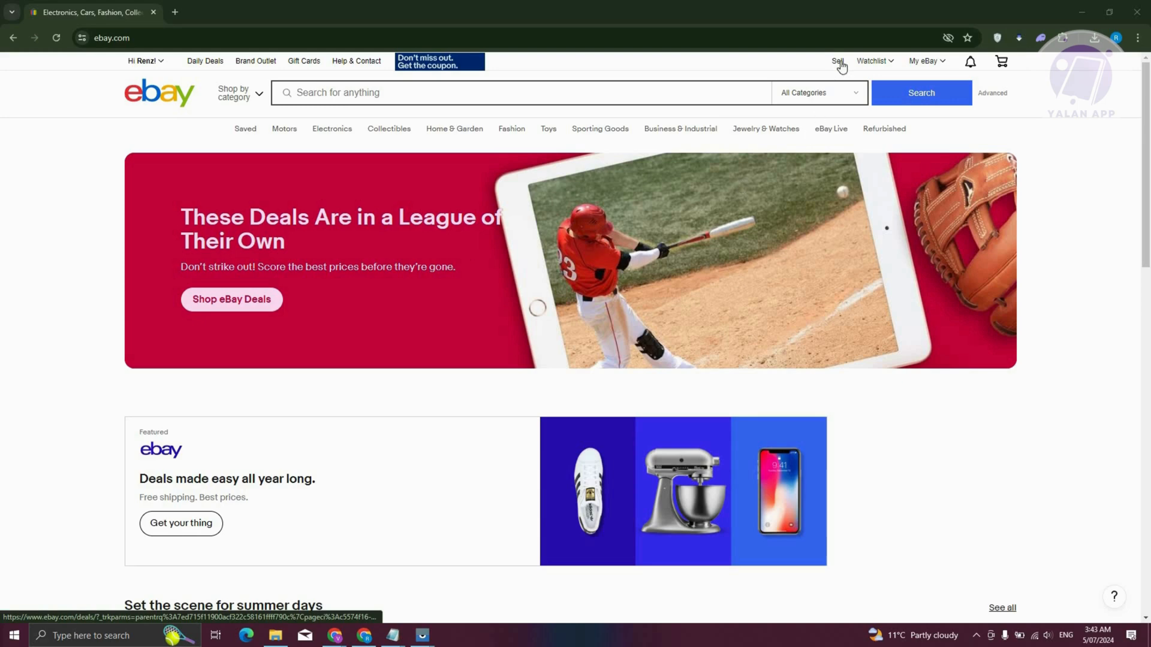
# Step: Start a new single listing from the Seller Hub Create listing menu
pyautogui.click(837, 61)
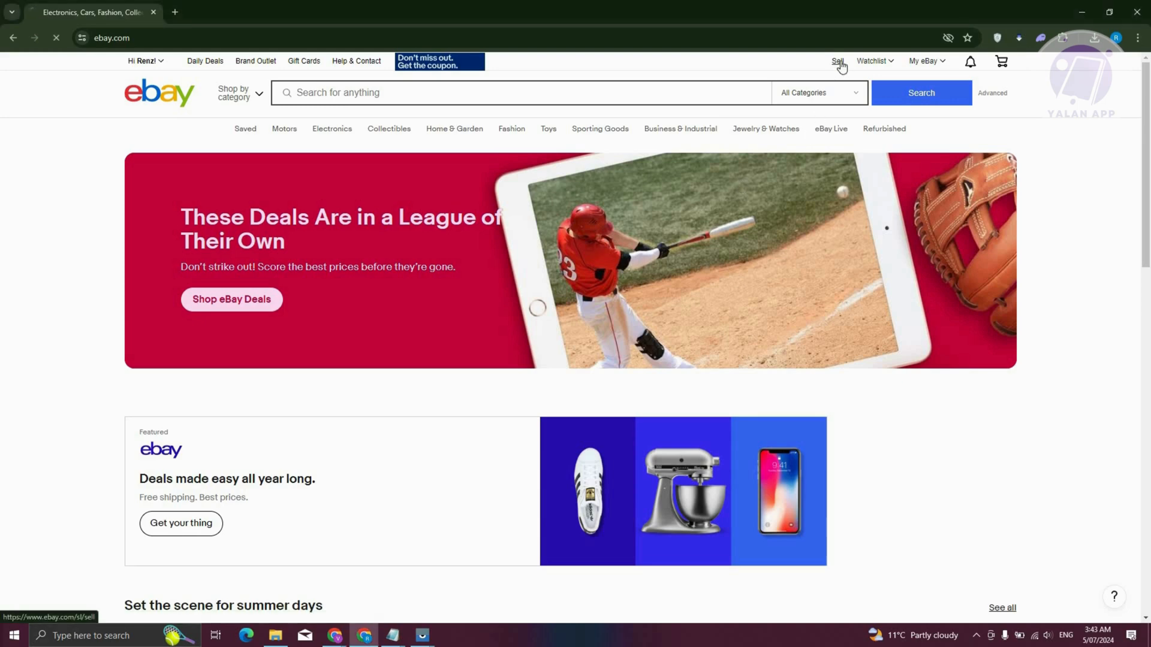
pyautogui.click(837, 61)
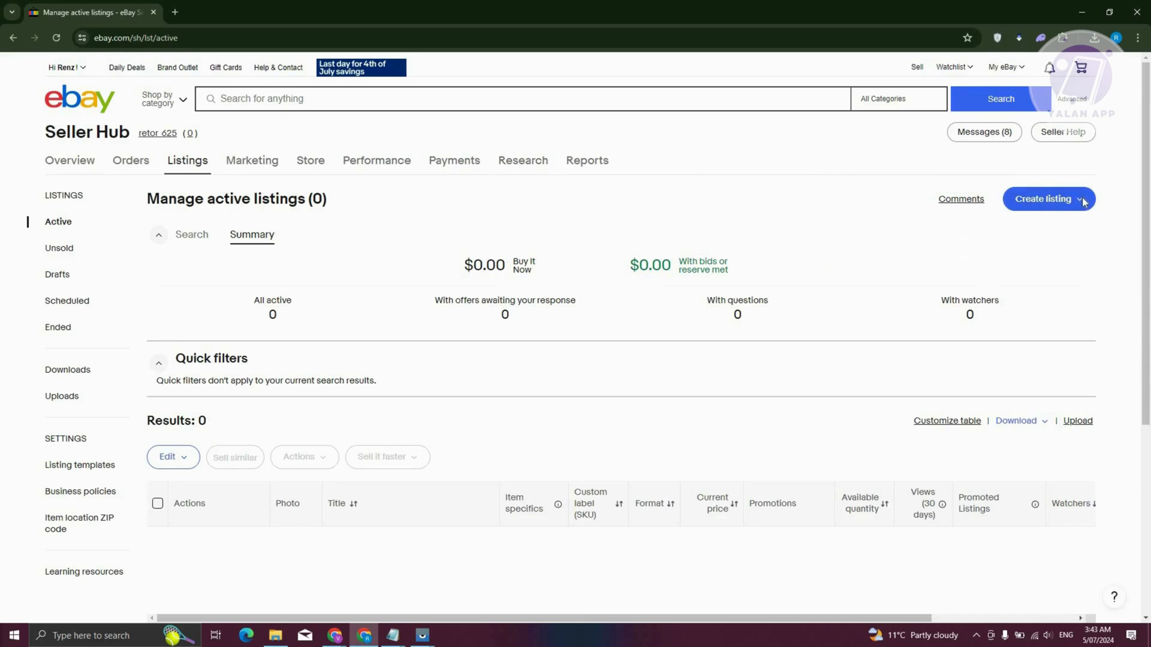
pyautogui.click(1047, 199)
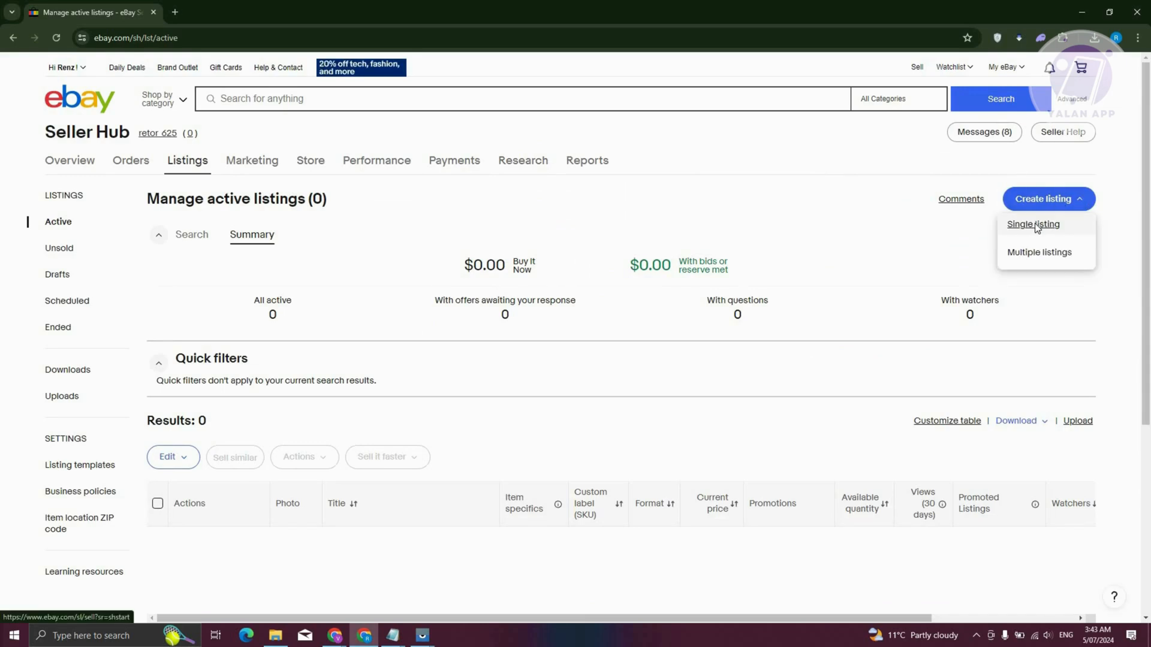
pyautogui.click(1032, 225)
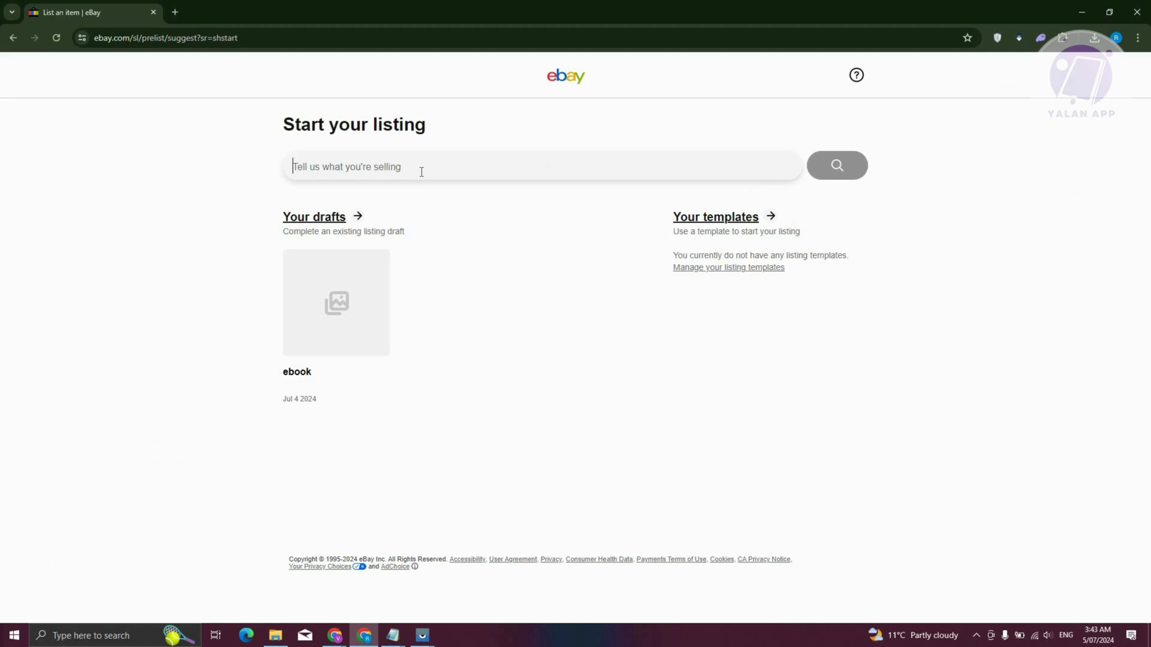
# Step: Enter 'ebook' as the item being sold and look up category suggestions
pyautogui.write('ebook')
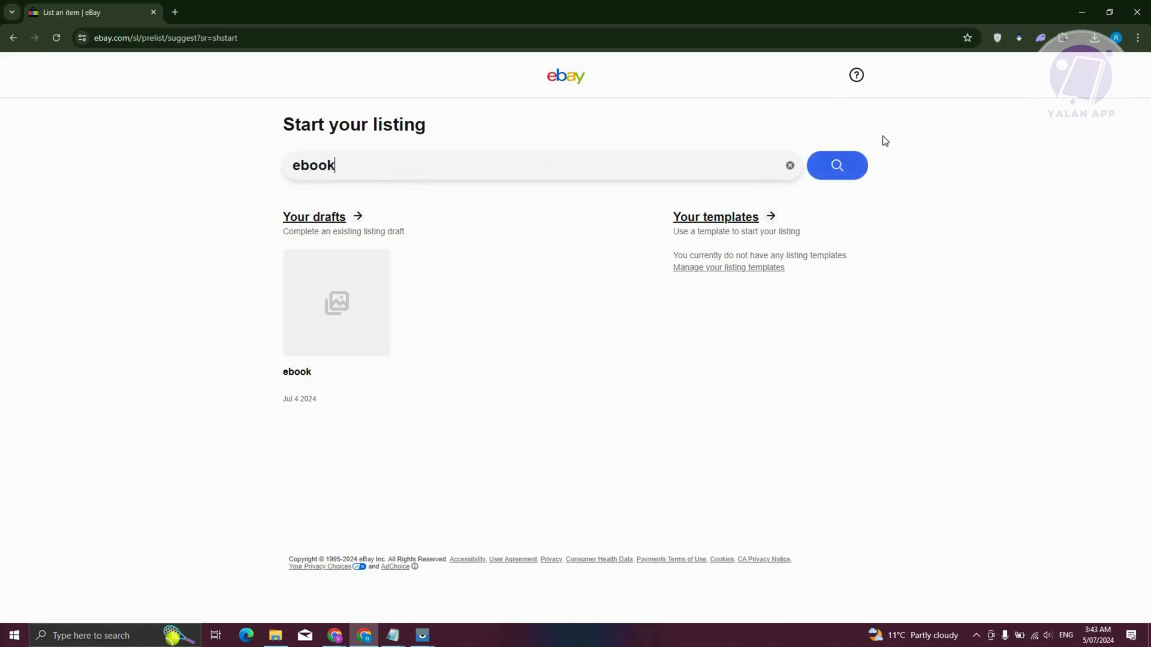
pyautogui.click(836, 165)
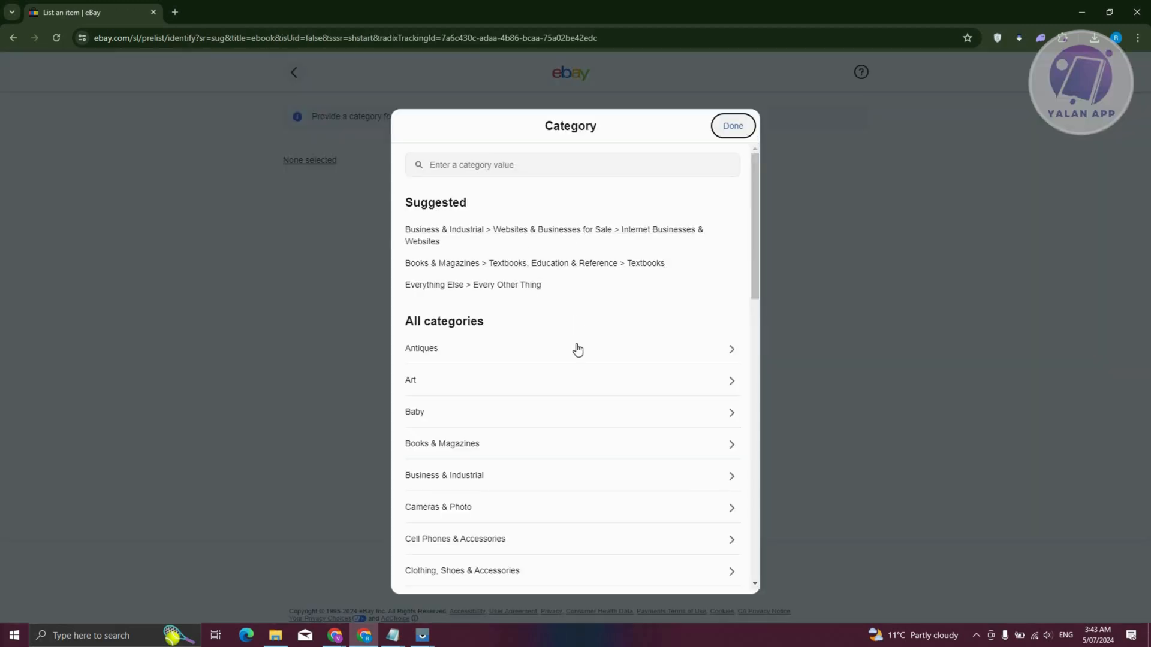
pyautogui.moveTo(571, 372)
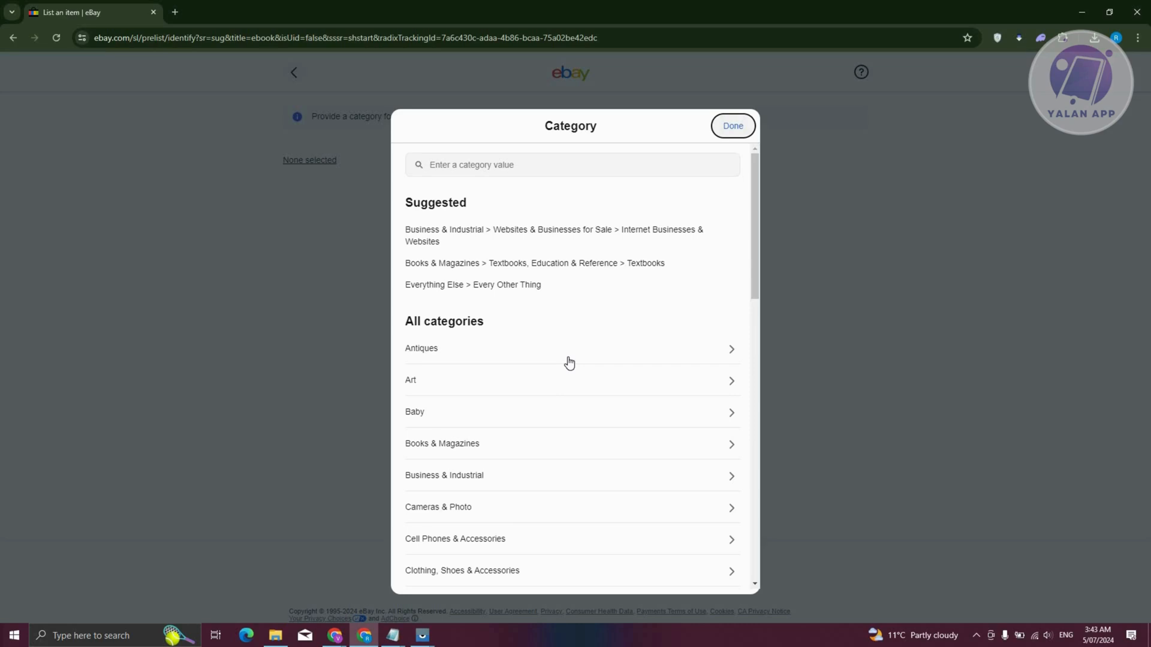
pyautogui.moveTo(563, 394)
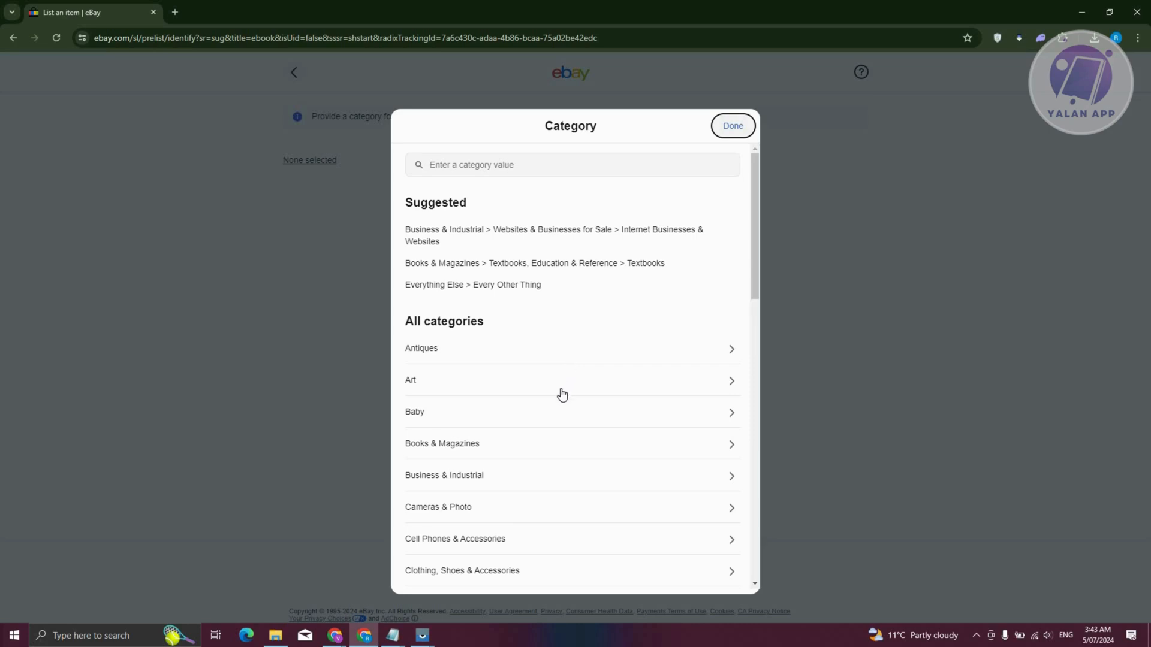
# Step: Choose Everything Else > Information Products > Other Information Products as the category
pyautogui.scroll(-3)
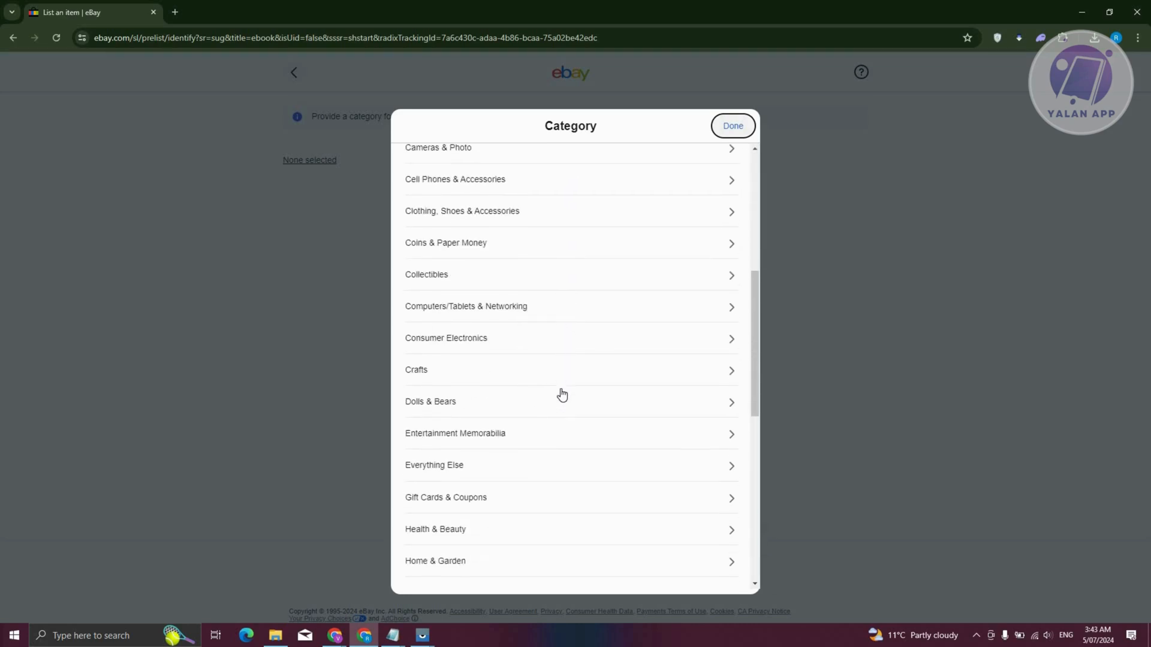
pyautogui.scroll(-3)
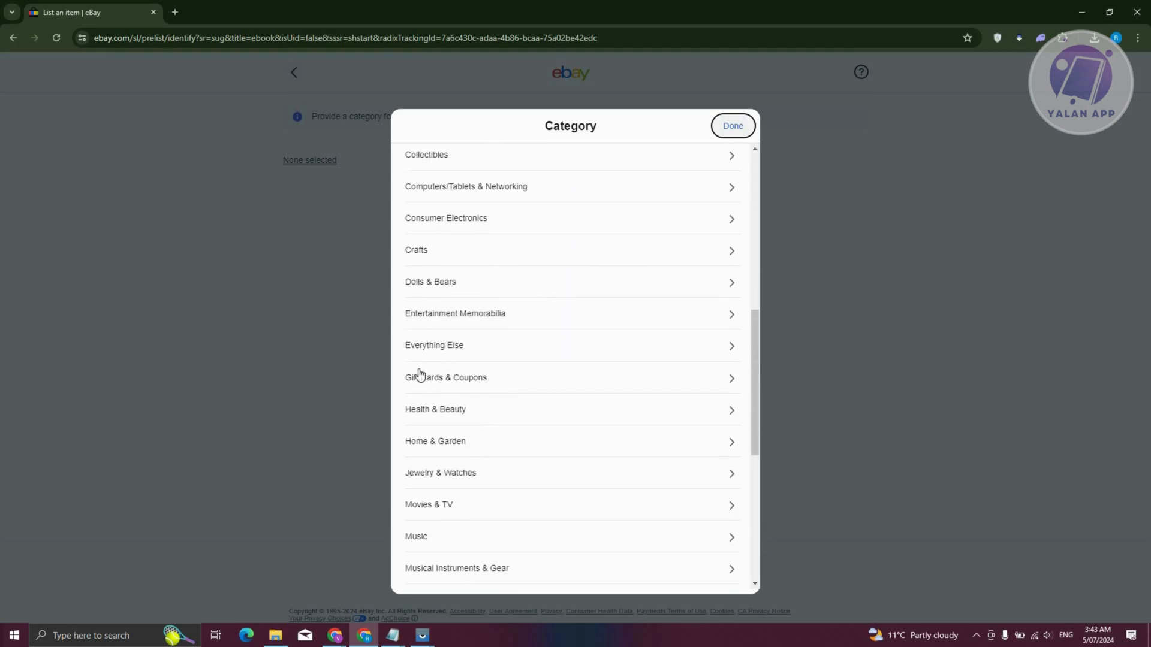
pyautogui.click(434, 346)
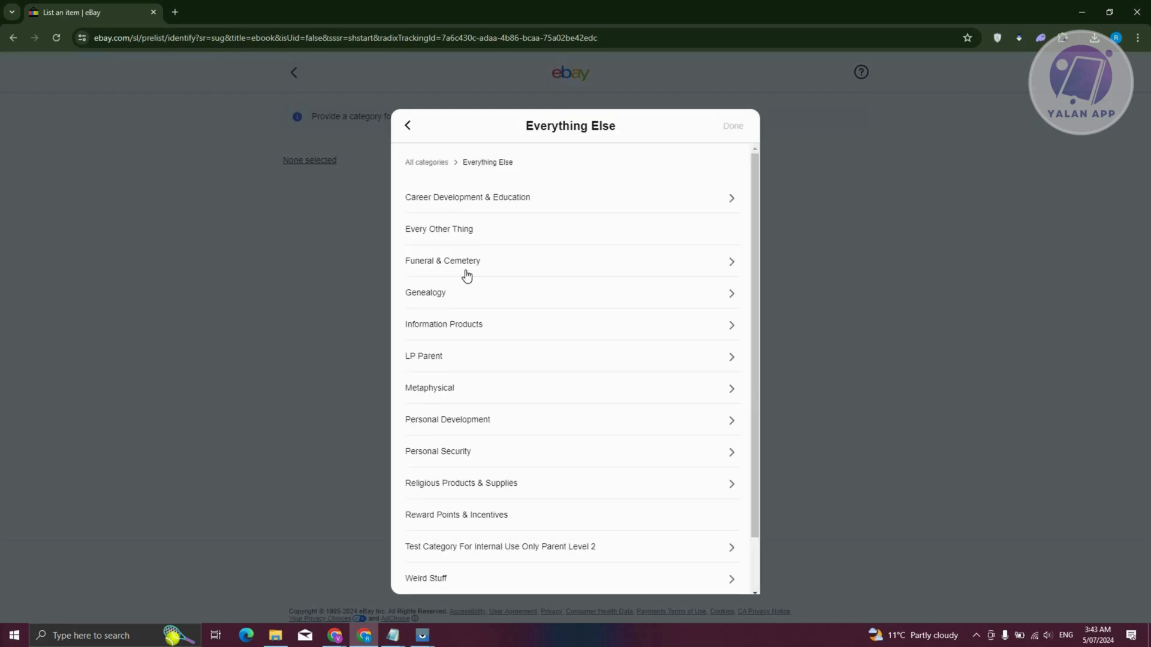
pyautogui.moveTo(463, 330)
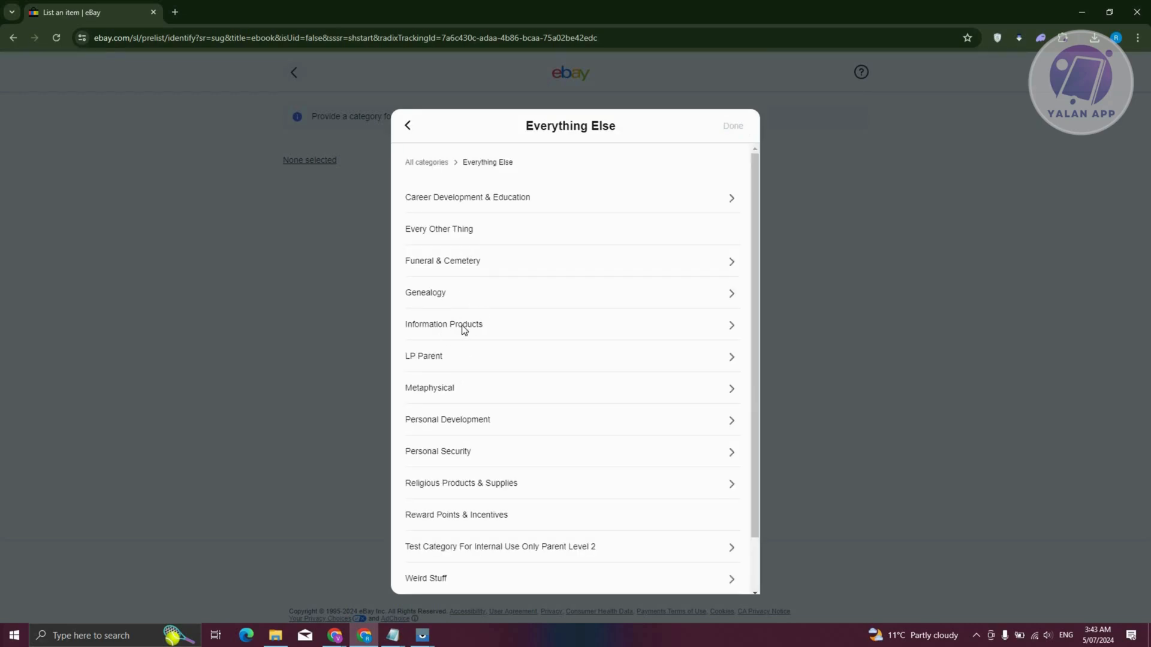
pyautogui.click(443, 324)
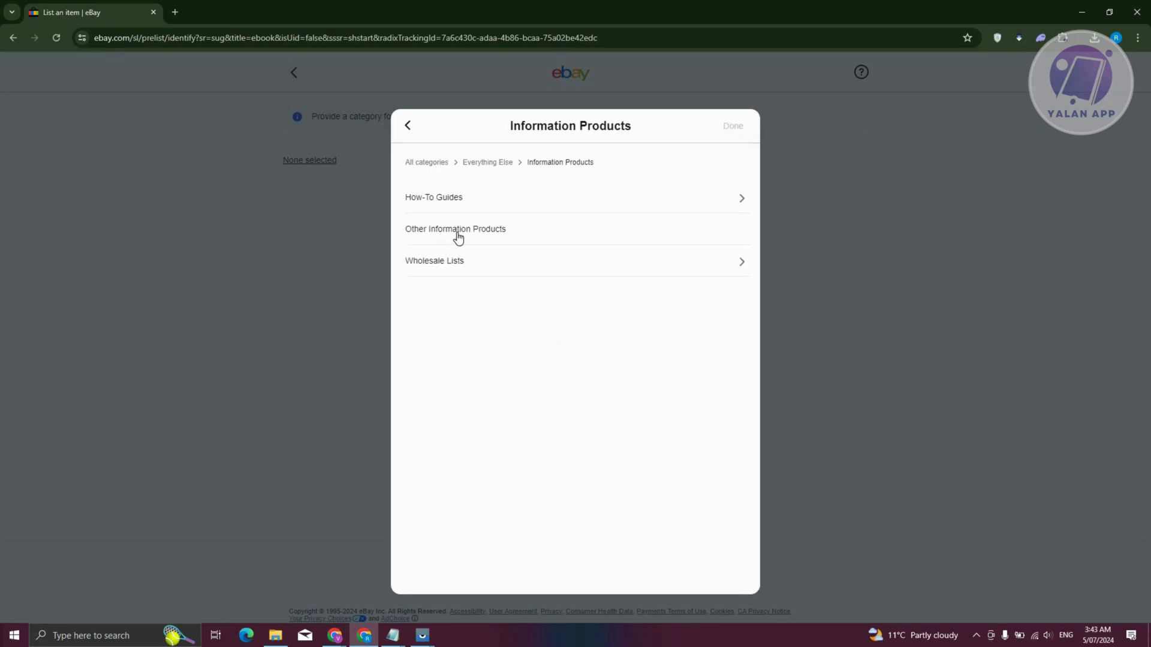
pyautogui.click(456, 228)
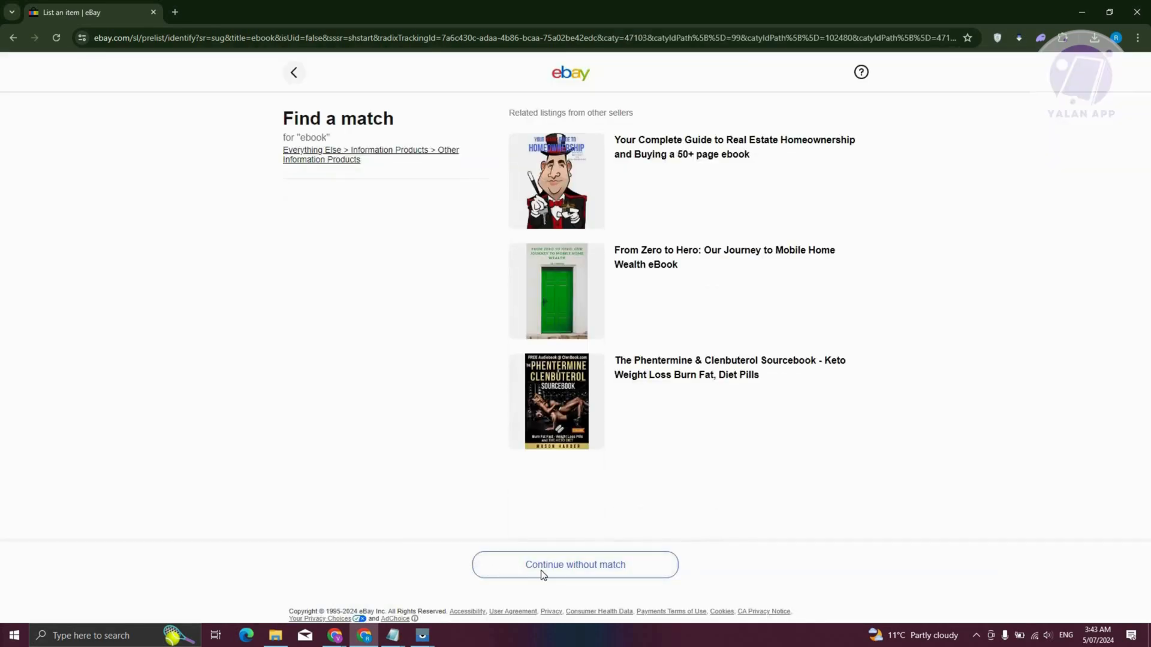
# Step: Continue without a product match on to the full listing form
pyautogui.click(574, 565)
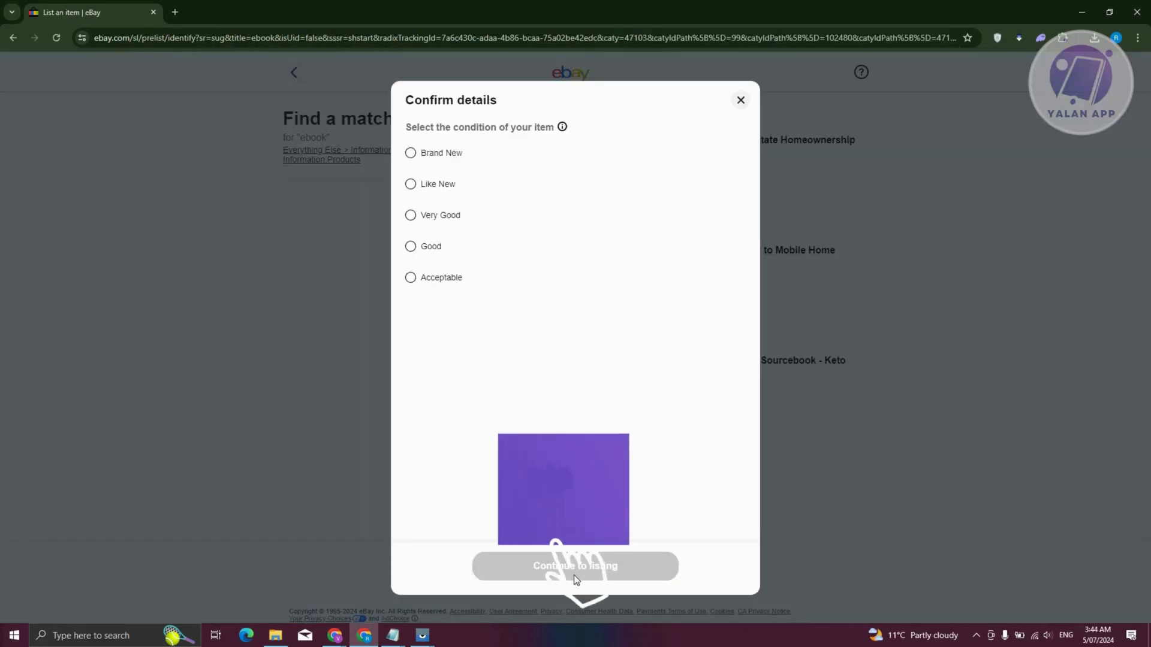
pyautogui.click(575, 566)
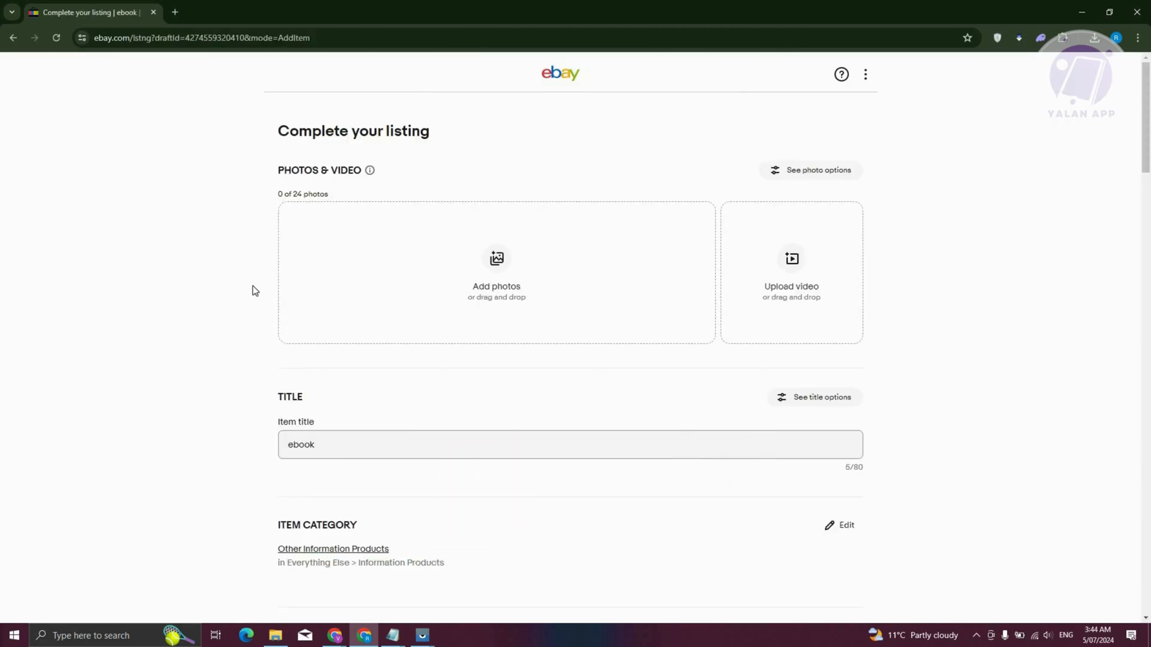
pyautogui.scroll(-3)
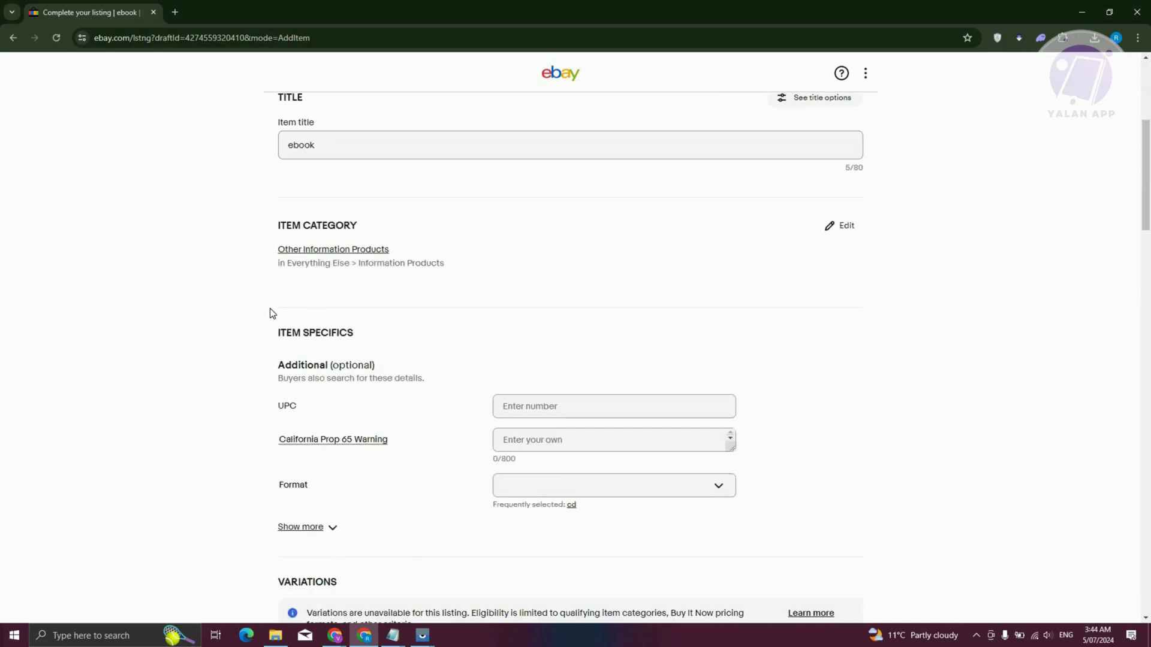
pyautogui.scroll(-3)
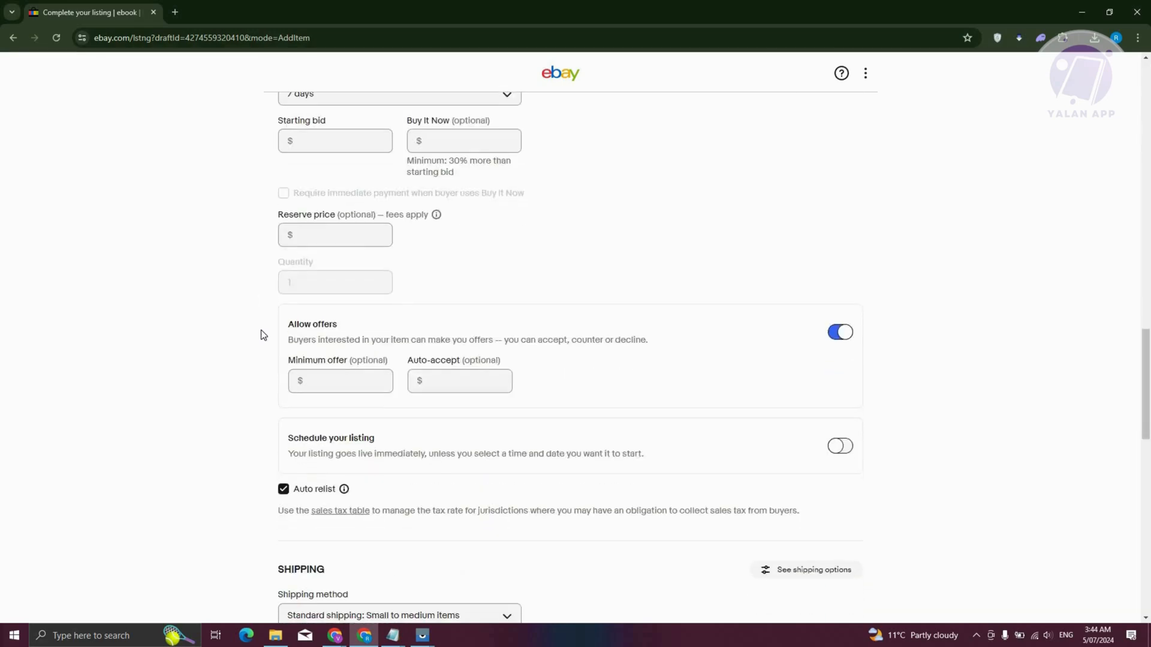
pyautogui.scroll(-3)
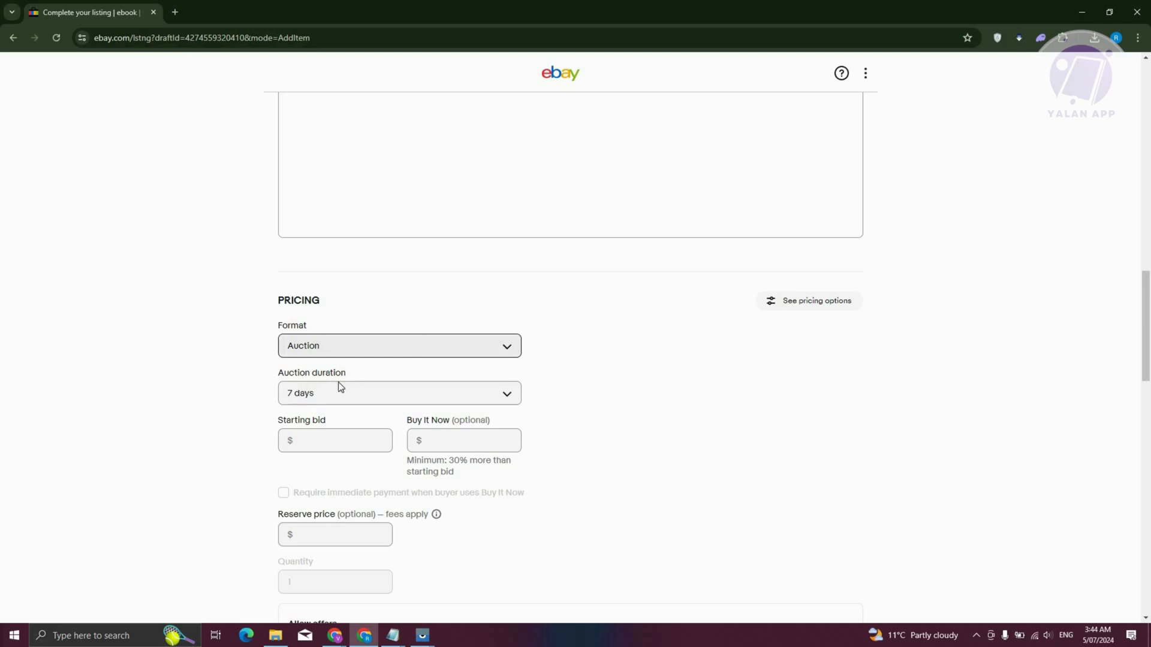
# Step: Switch the pricing format to Classified Ad and reach the final section showing $9.95 fees
pyautogui.click(398, 345)
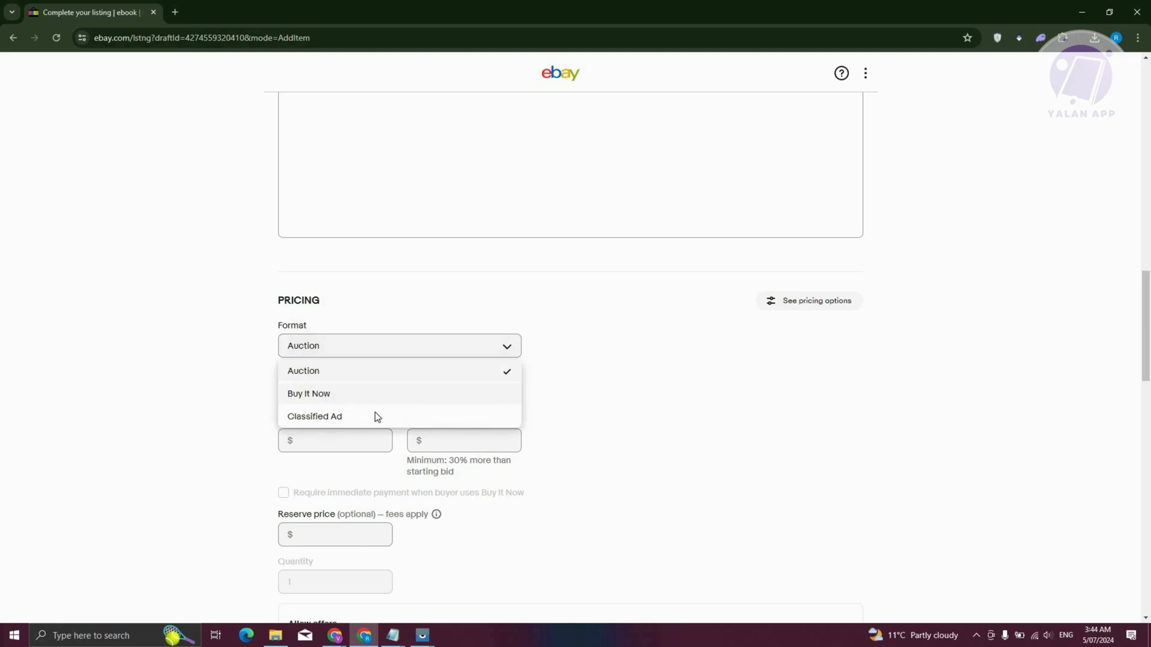
pyautogui.click(314, 416)
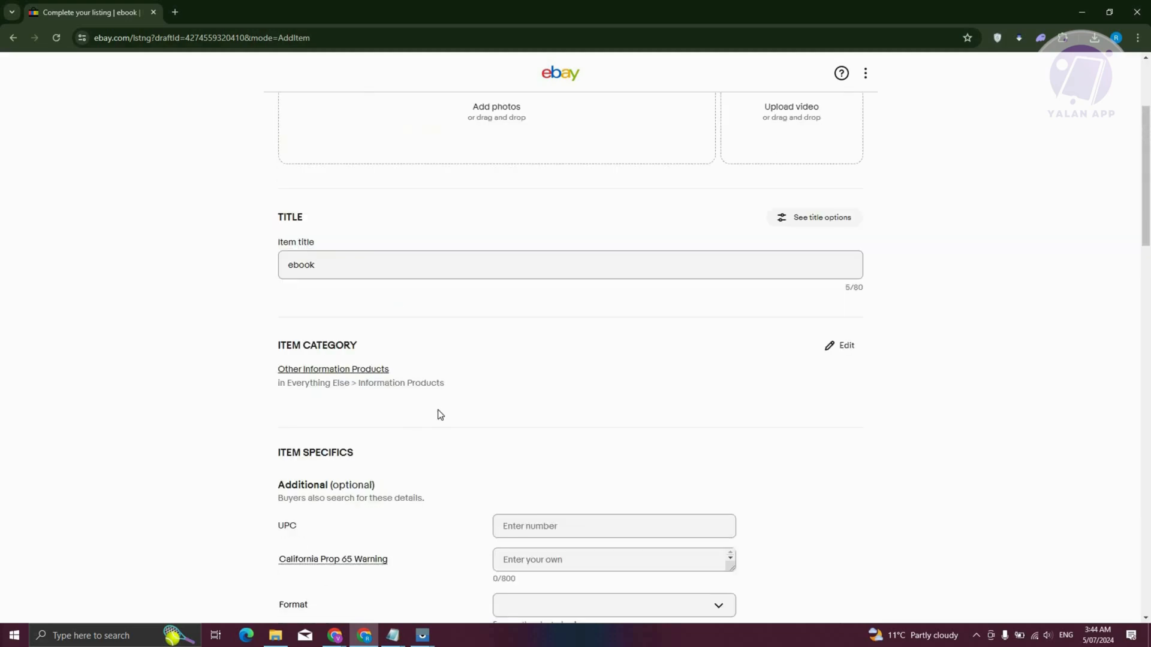
pyautogui.scroll(-3)
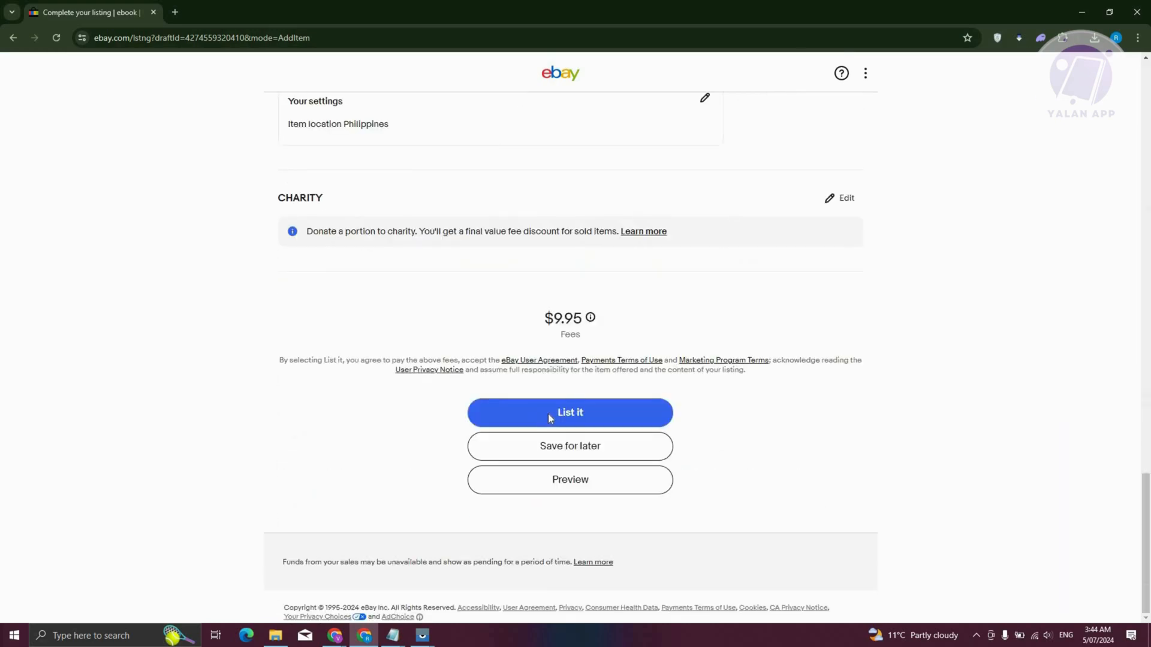